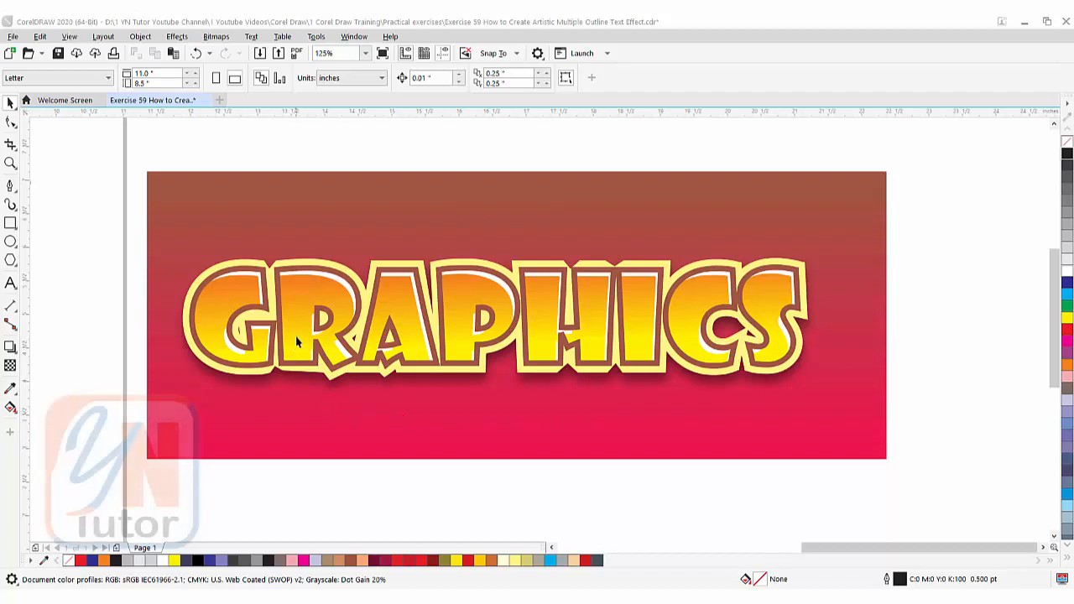
mouse_move(685, 331)
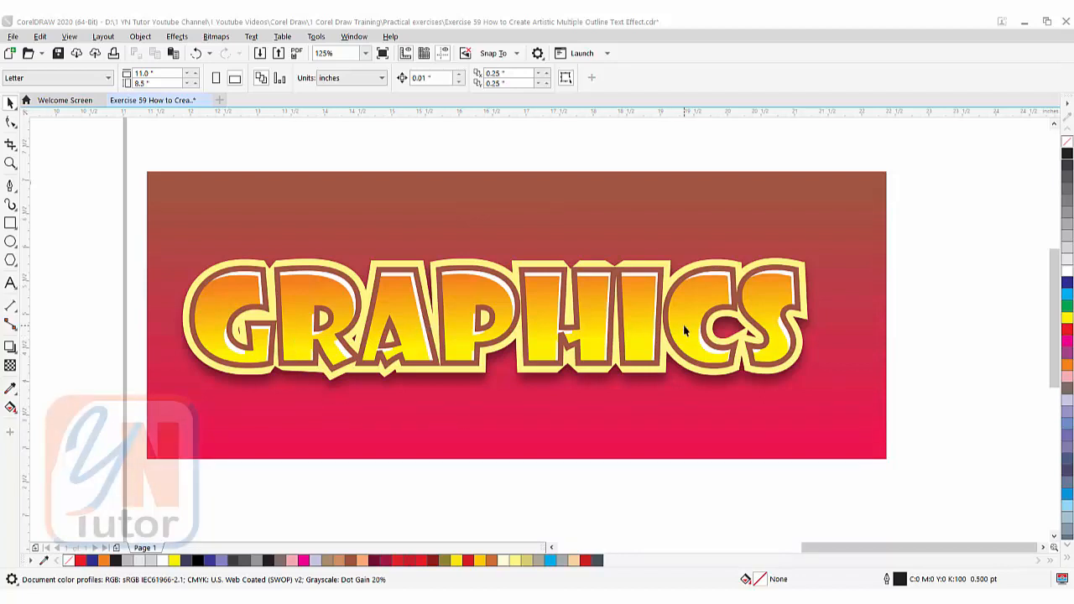
mouse_move(802, 285)
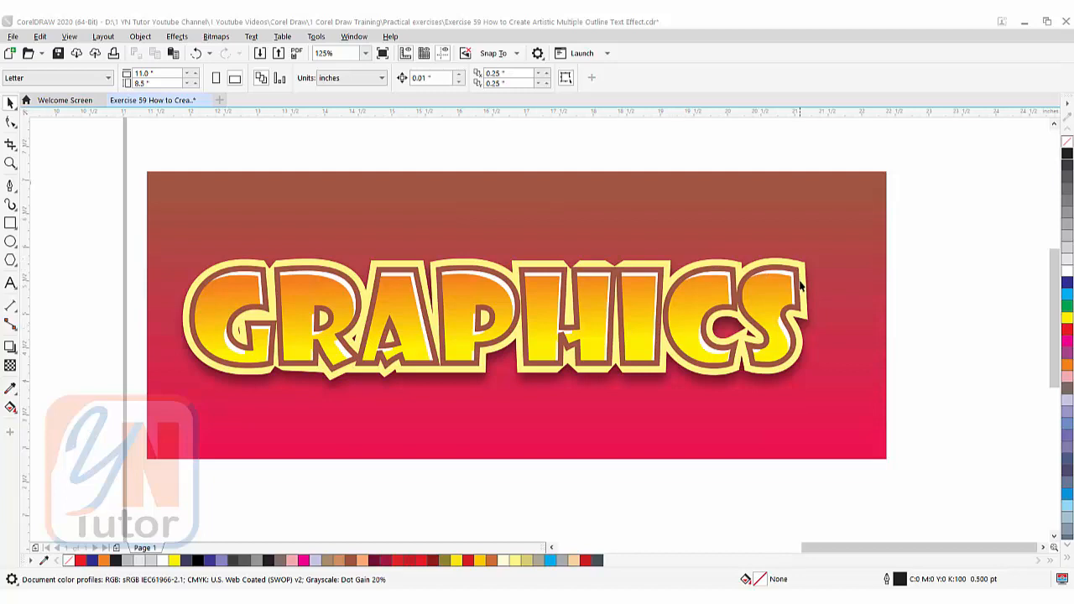
mouse_move(697, 295)
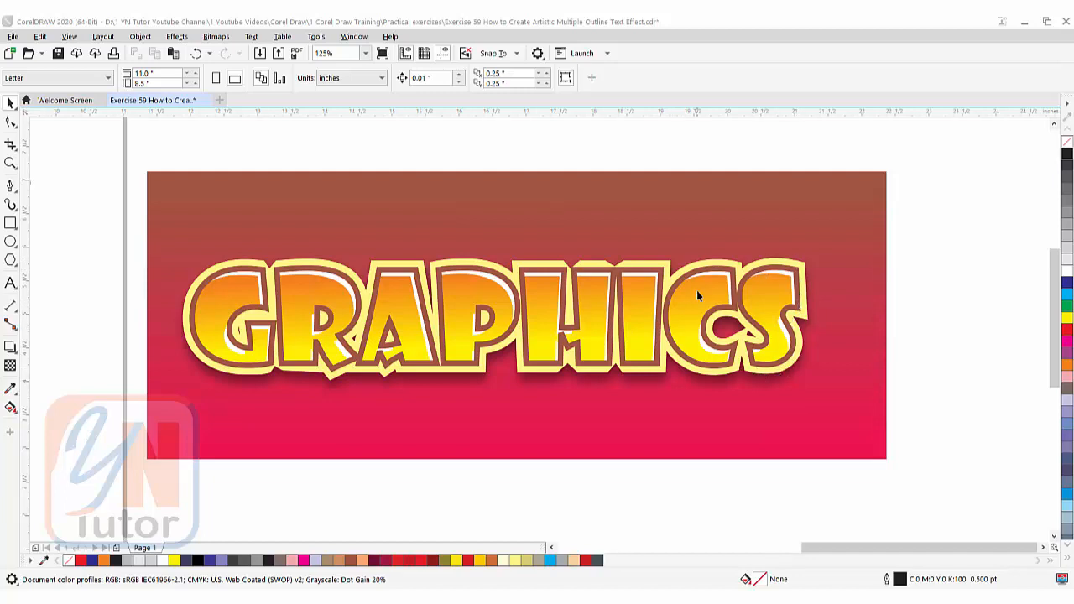
mouse_move(626, 277)
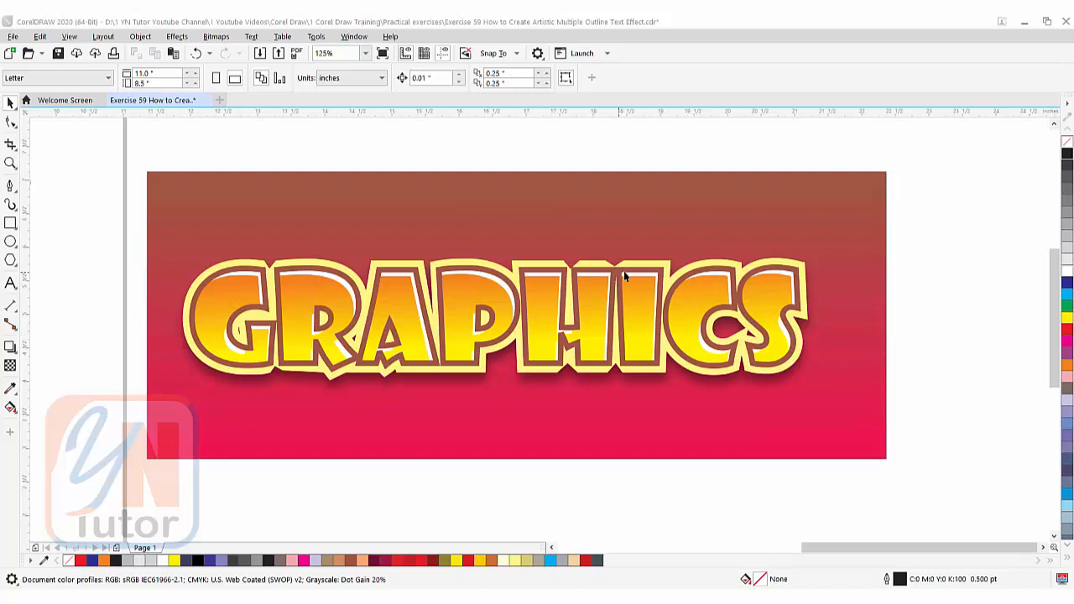
mouse_move(645, 277)
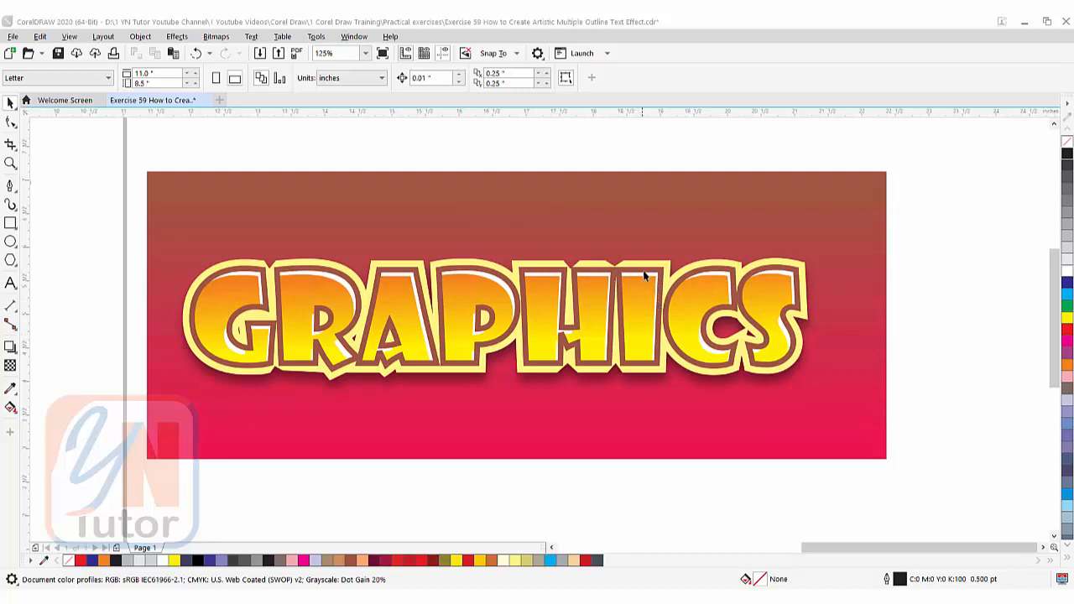
mouse_move(730, 407)
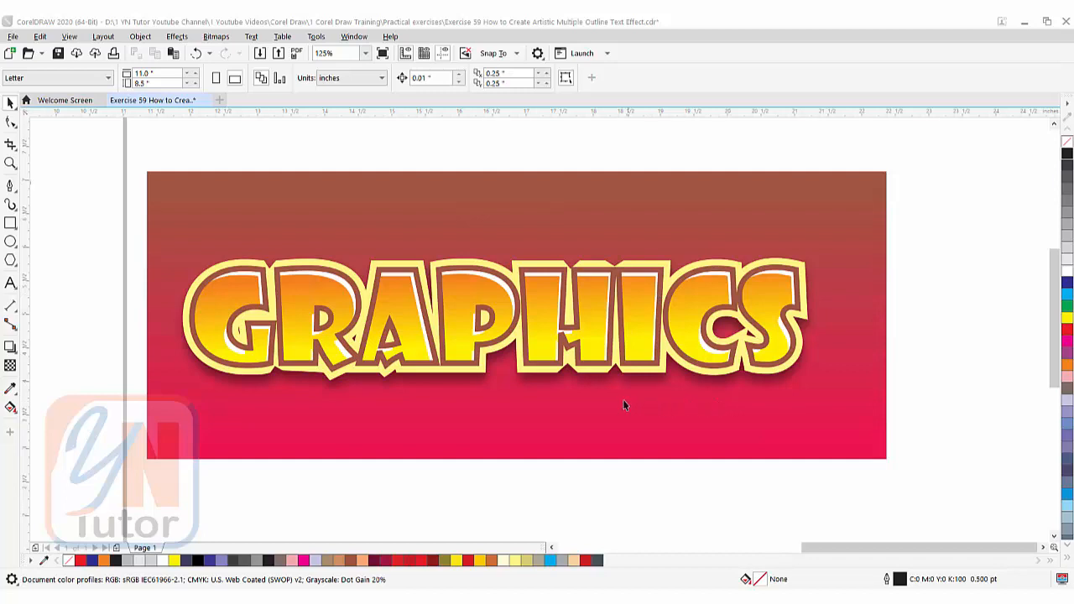
mouse_move(426, 411)
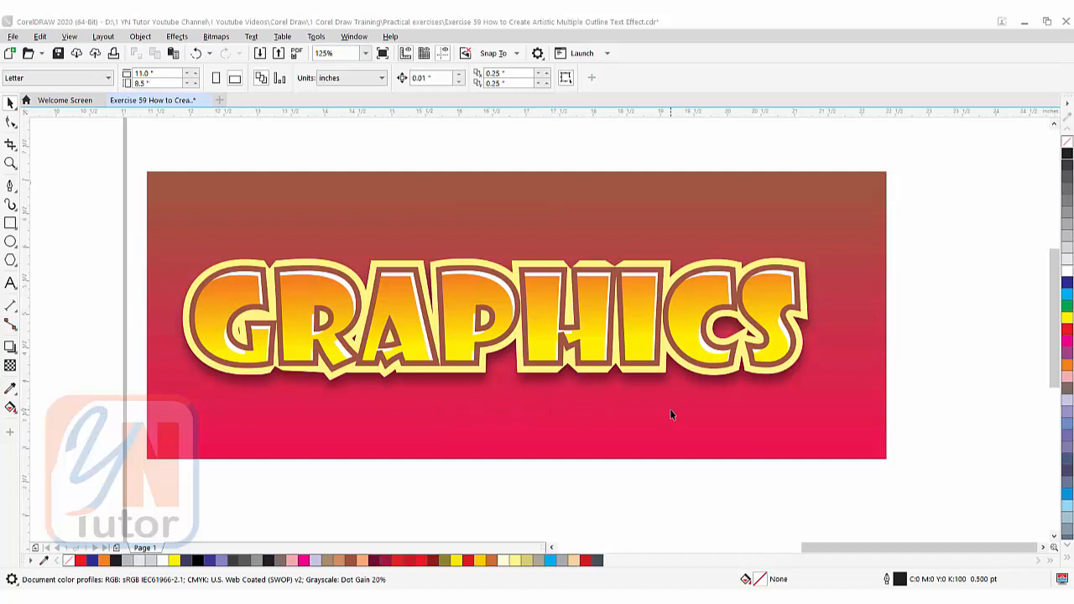
mouse_move(451, 412)
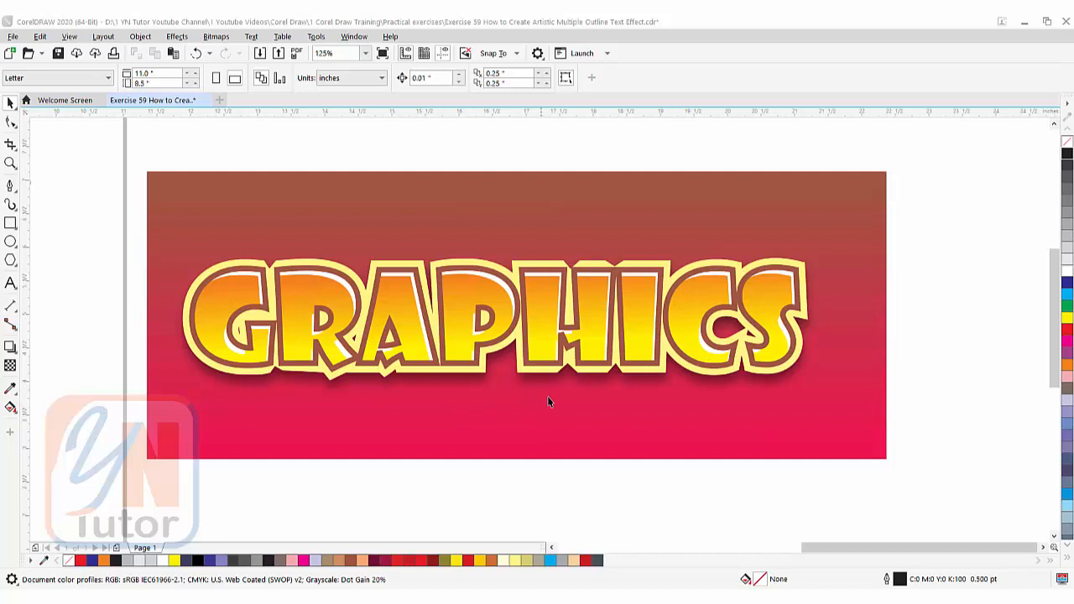
mouse_move(776, 407)
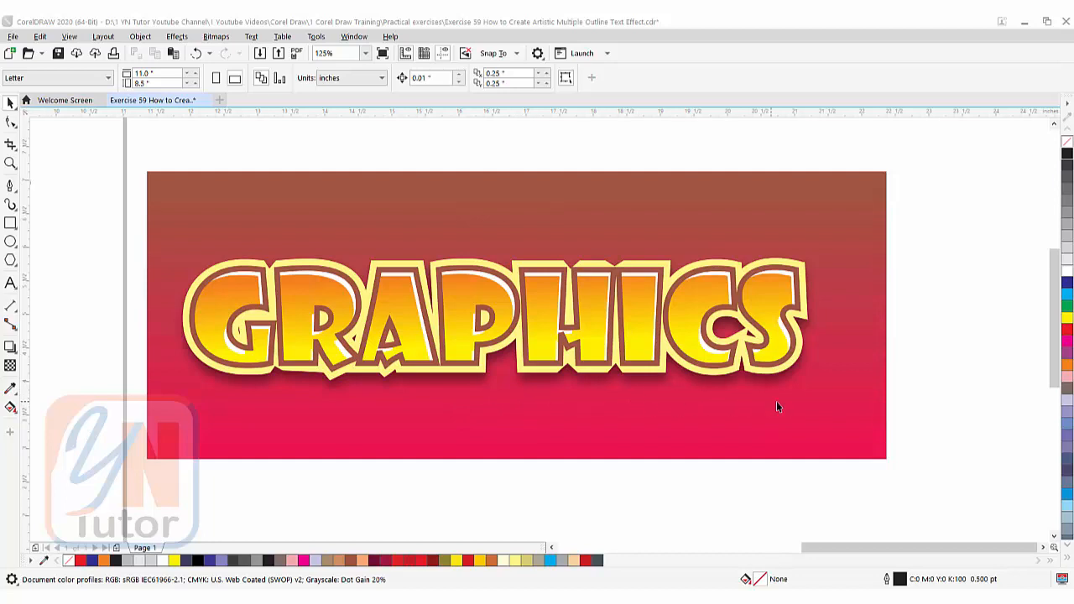
mouse_move(500, 298)
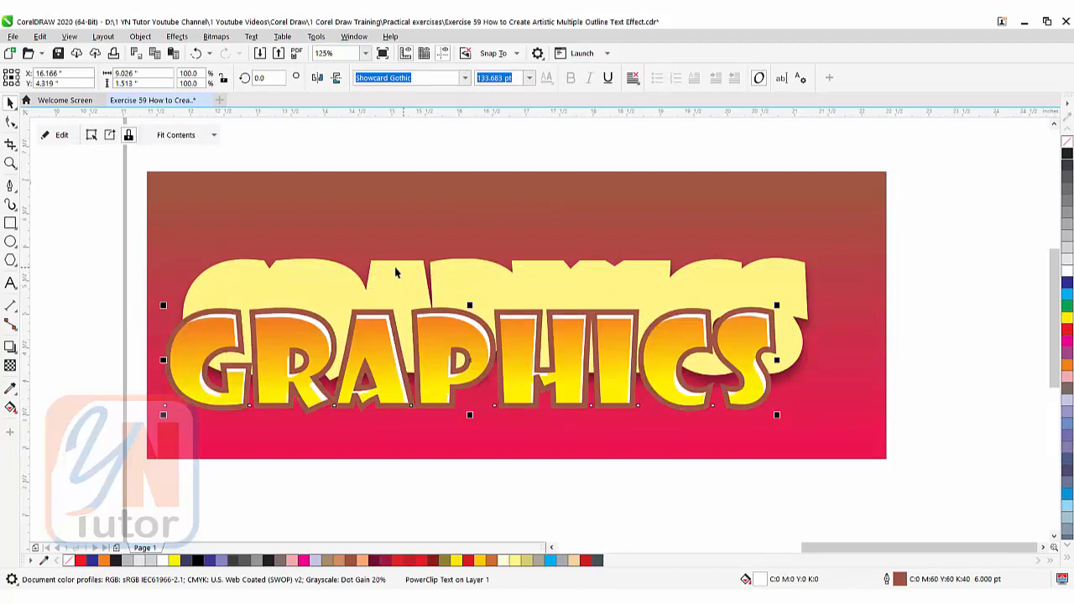
mouse_move(394, 273)
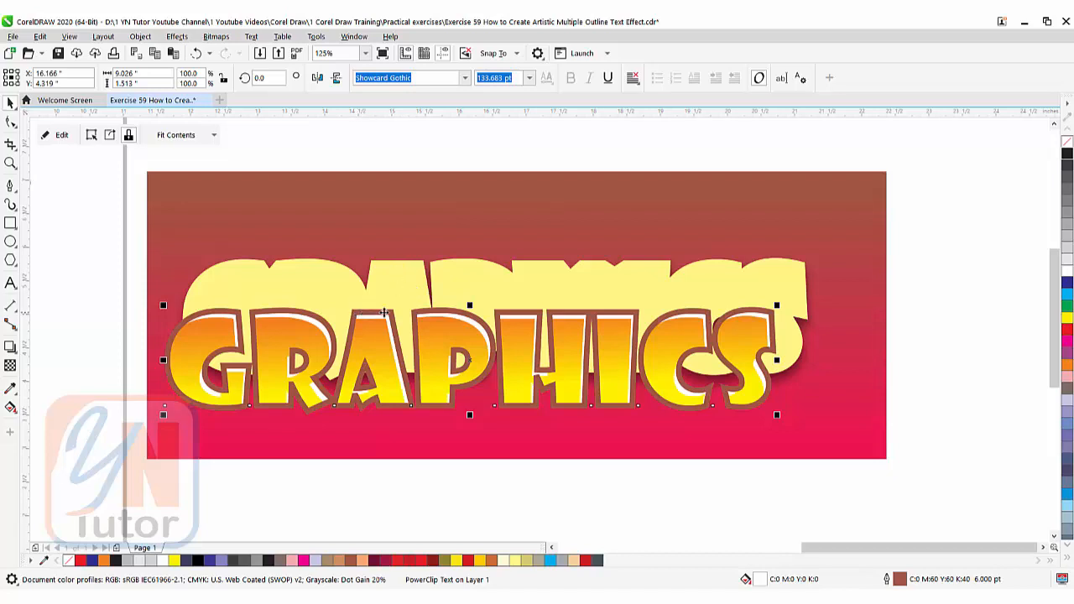
mouse_move(371, 318)
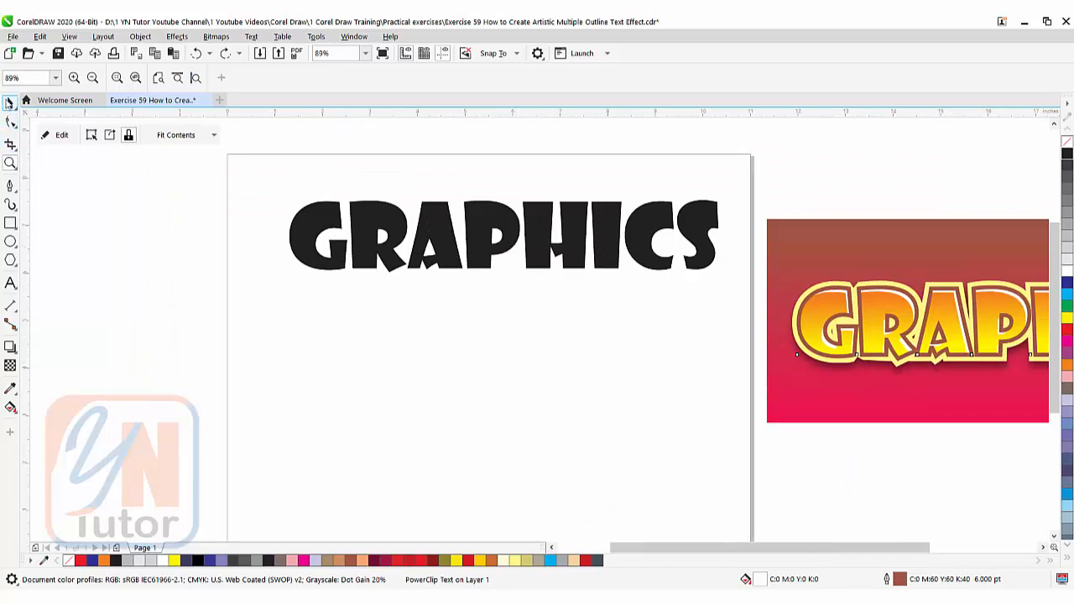
Step: Select the plain black GRAPHICS text with the Pick tool
click(504, 235)
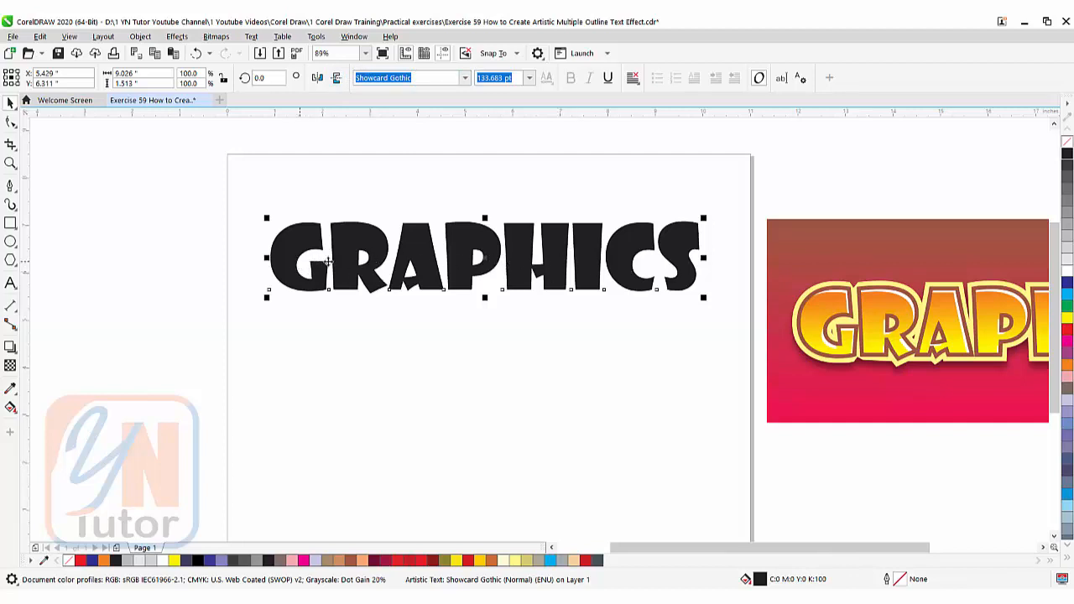
mouse_move(573, 270)
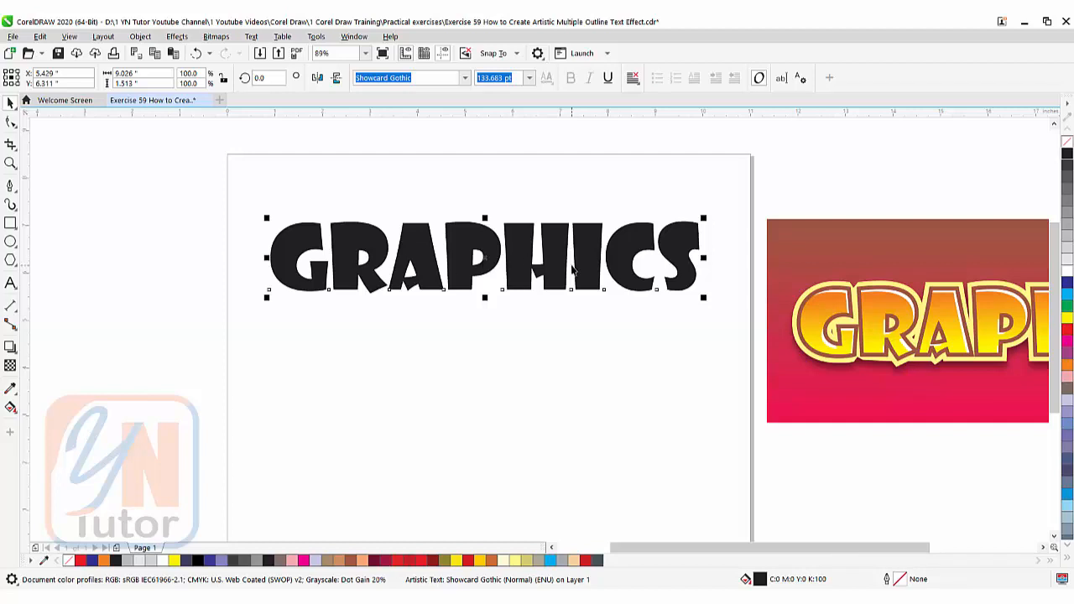
mouse_move(503, 258)
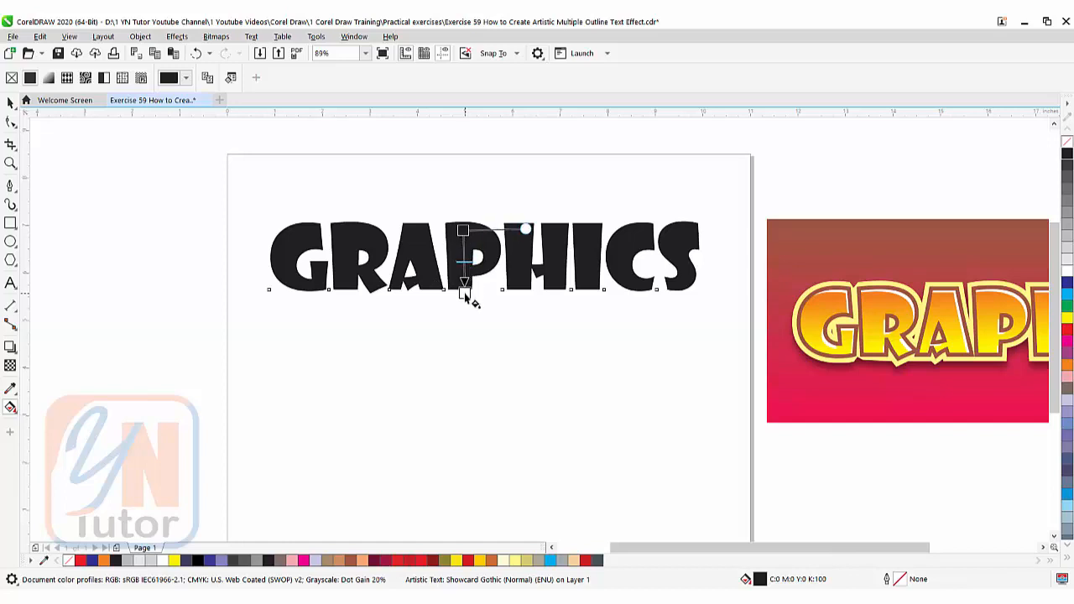
Step: Drag a vertical orange-to-yellow gradient across the GRAPHICS text
drag(465, 229, 464, 304)
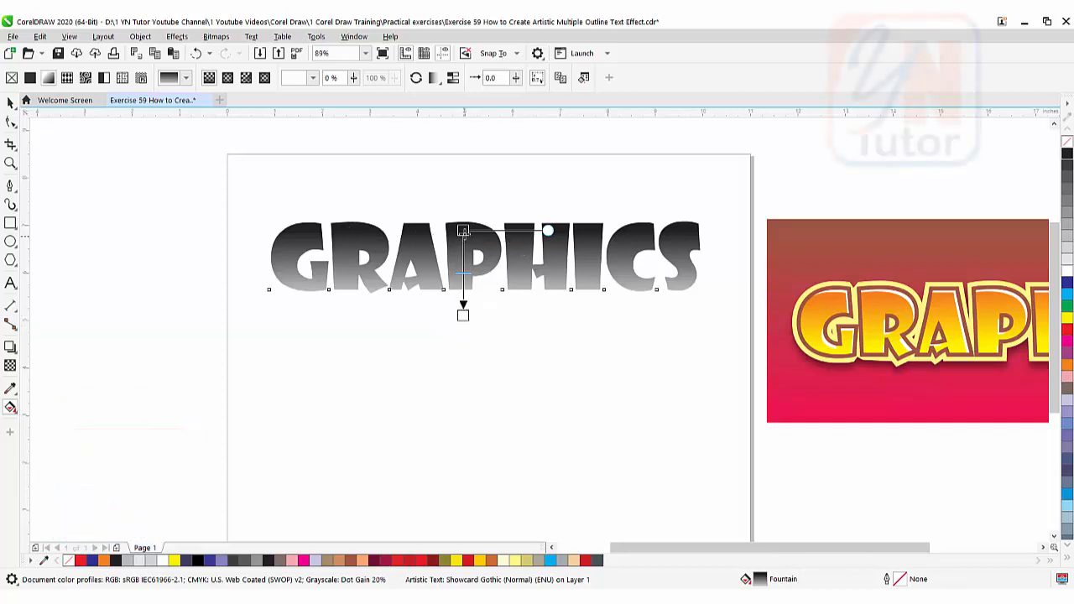
mouse_move(487, 325)
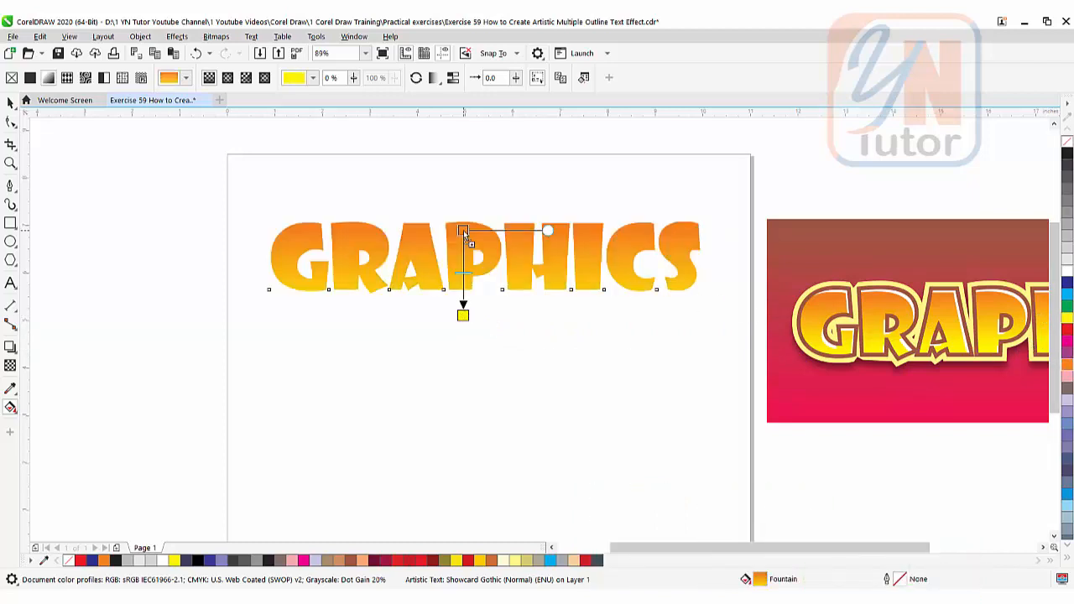
scroll(down, 3)
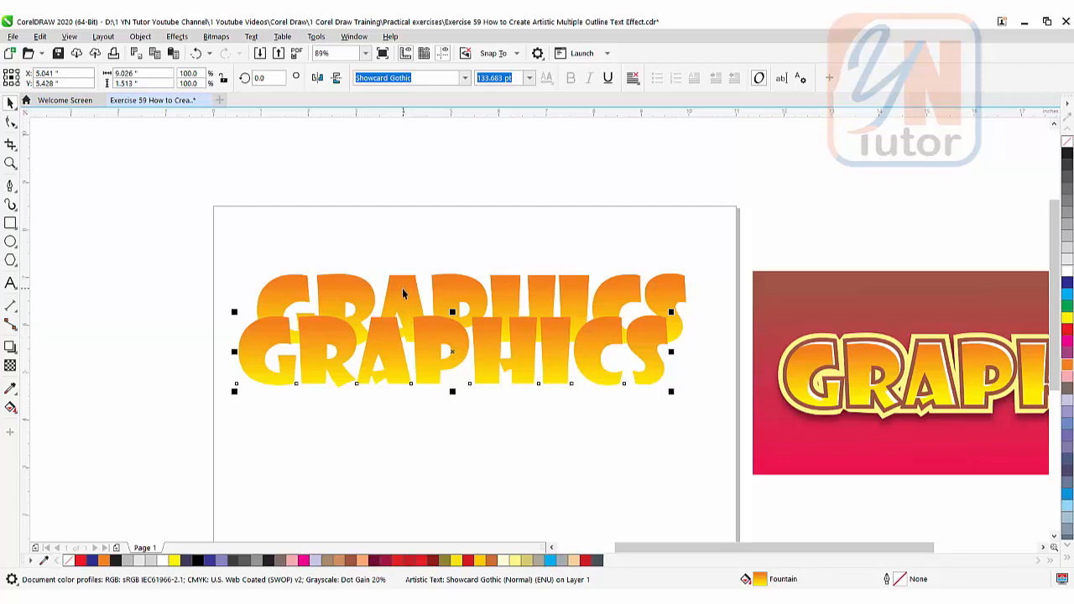
mouse_move(404, 292)
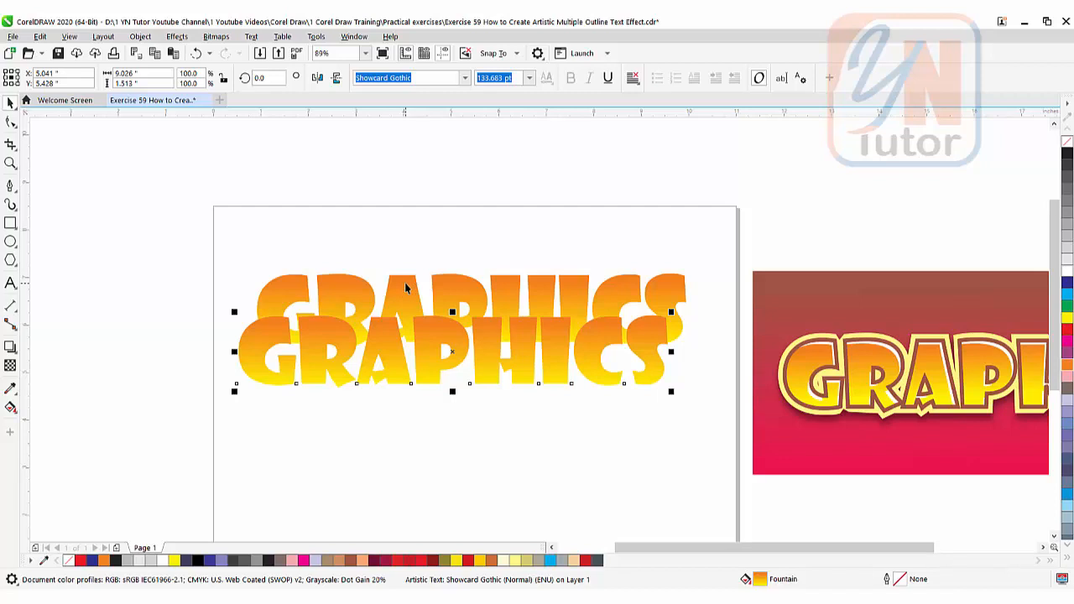
mouse_move(803, 344)
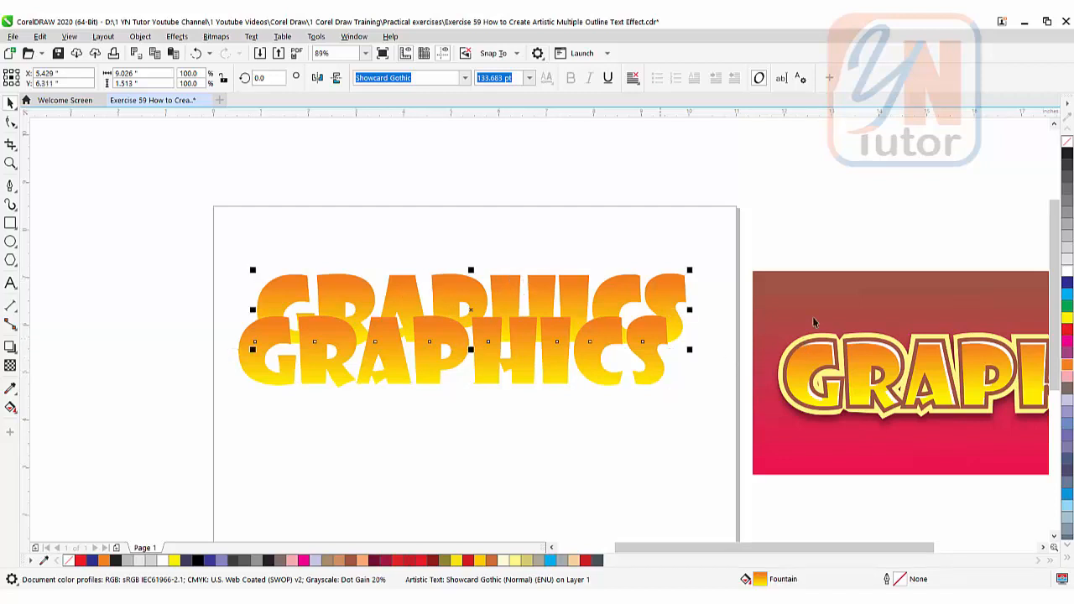
mouse_move(1068, 353)
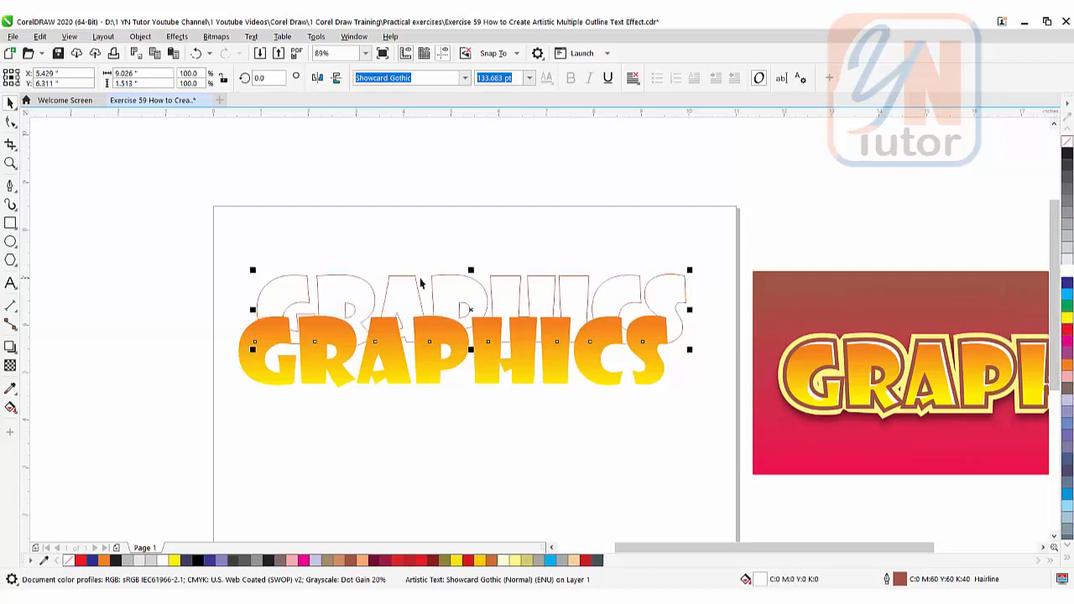
mouse_move(562, 281)
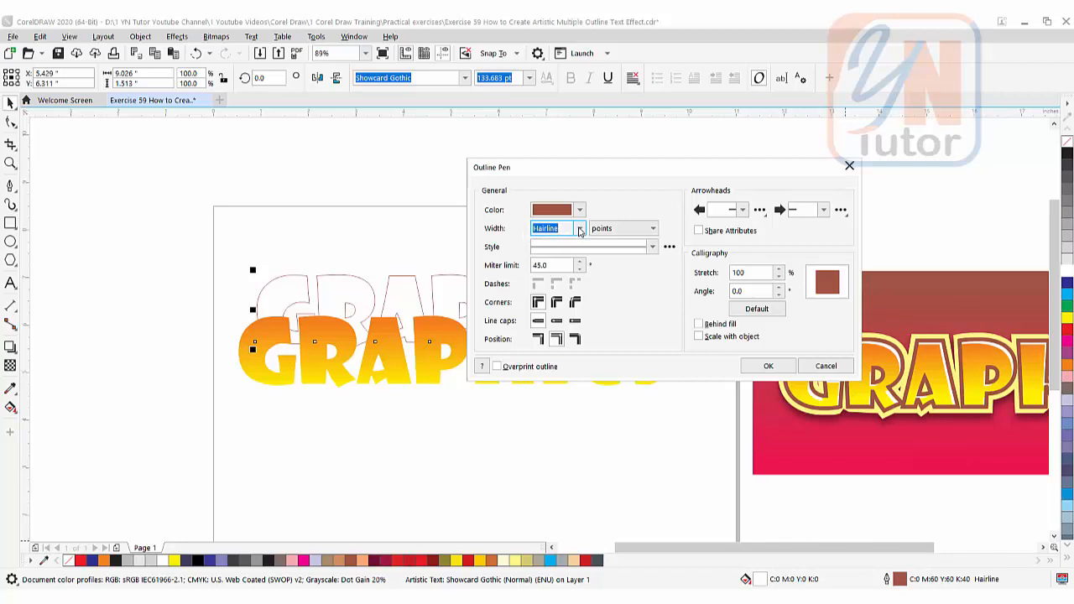
Step: Set the upper copy's outline width to 6 pt in Outline Pen
click(578, 228)
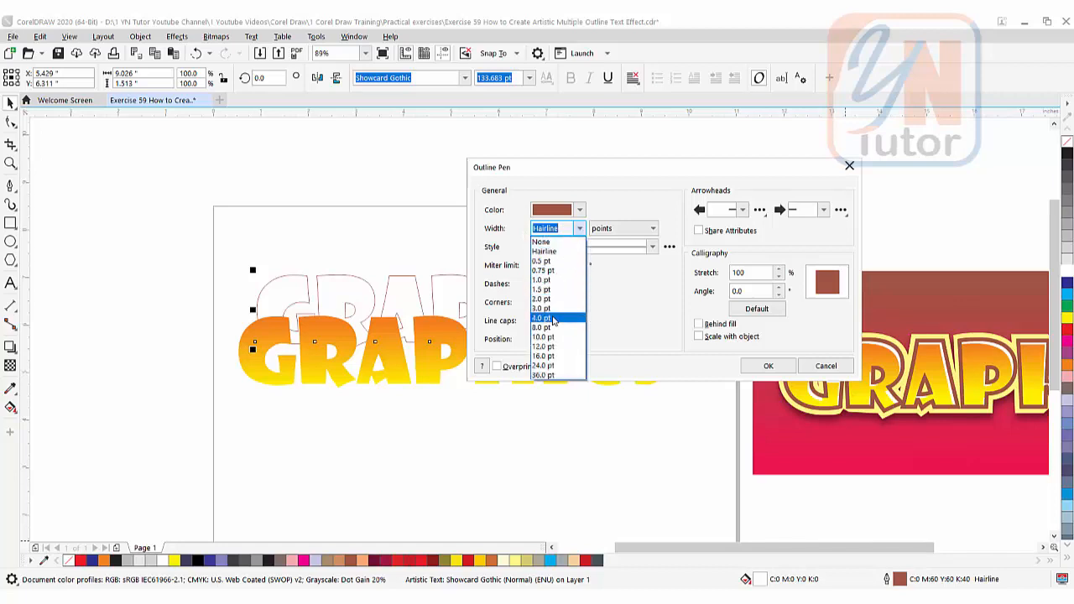
click(541, 318)
text(6)
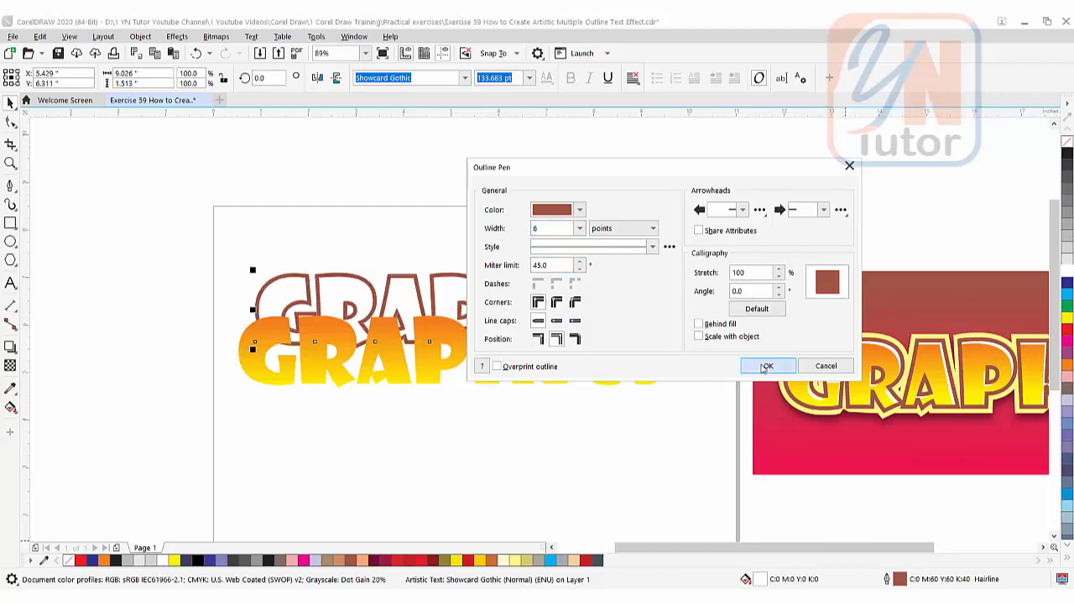
click(765, 366)
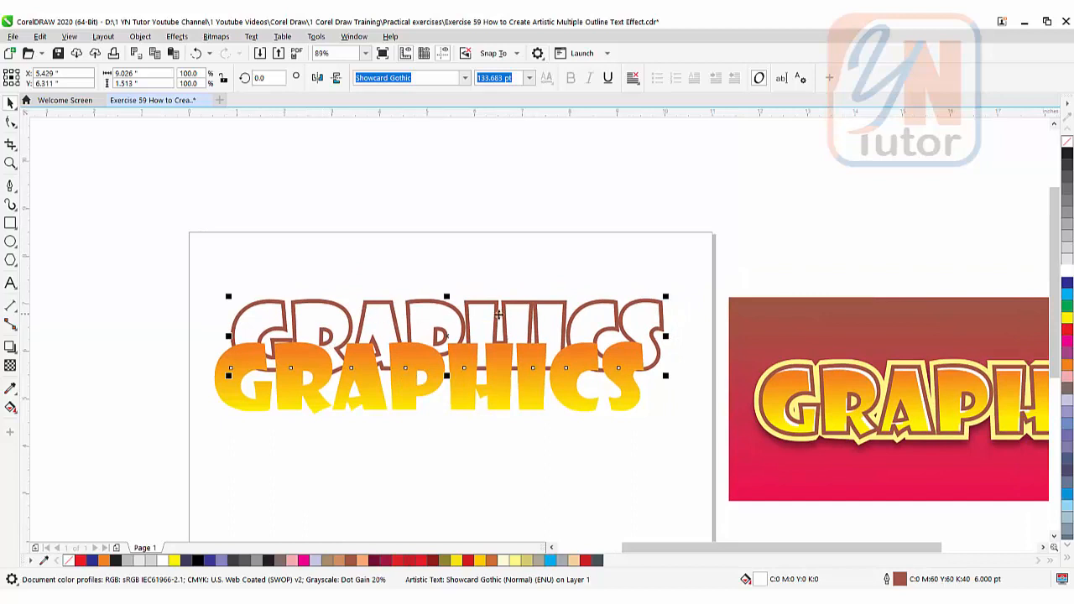
mouse_move(321, 323)
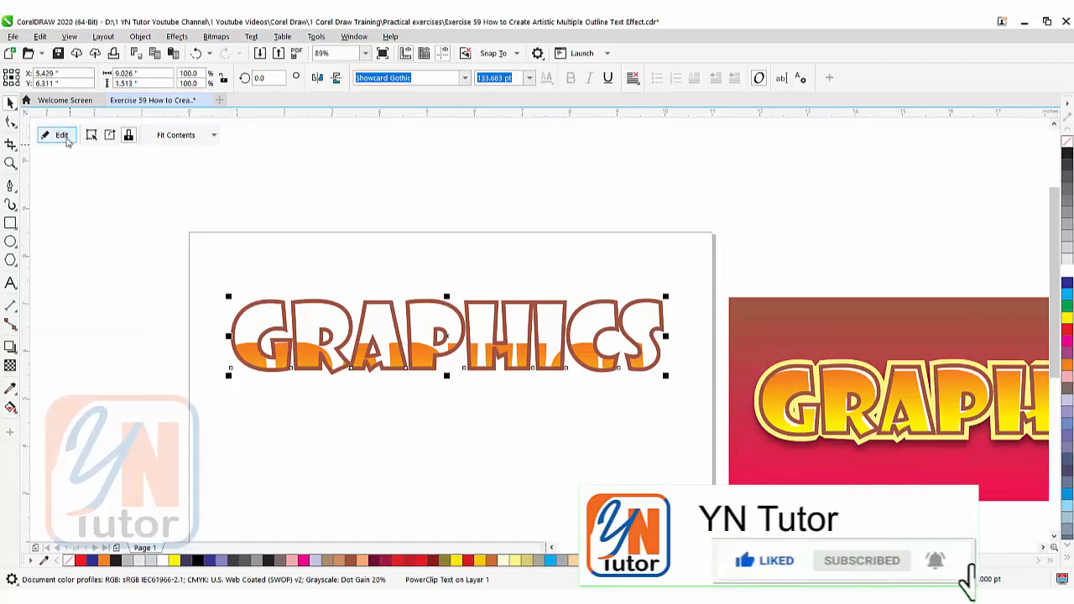
Step: Fit the clipped gradient so it fills every GRAPHICS letter
click(61, 135)
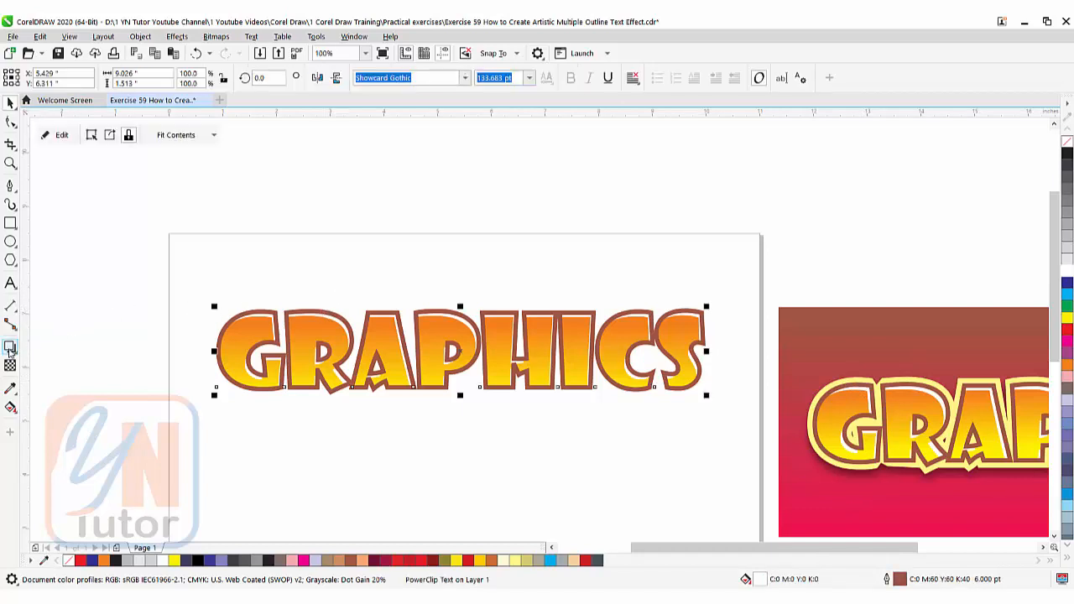
Step: Pick the Contour tool from the effects flyout
click(11, 346)
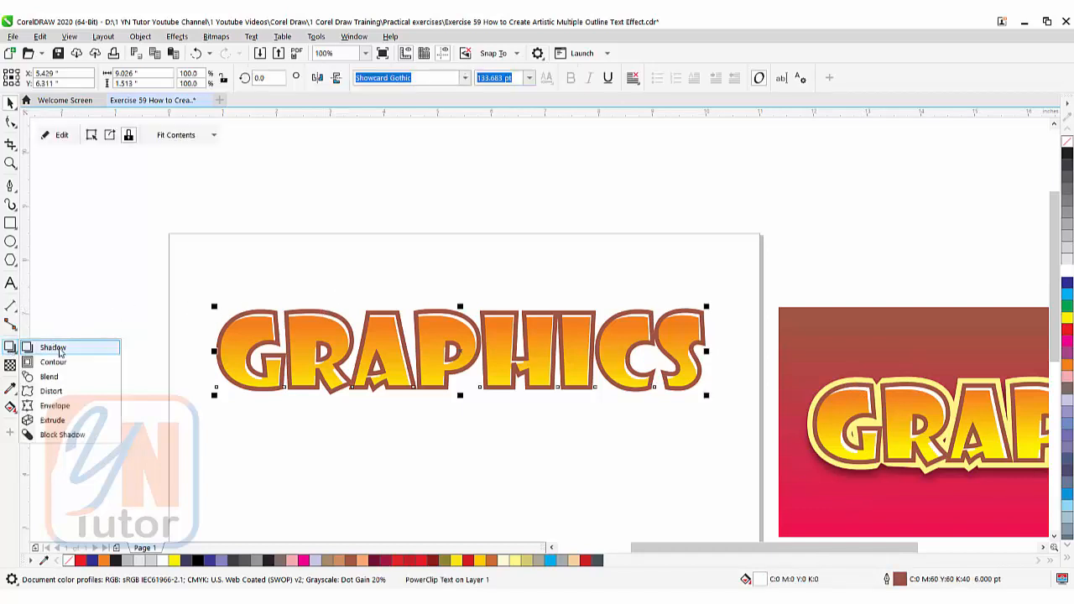
click(53, 361)
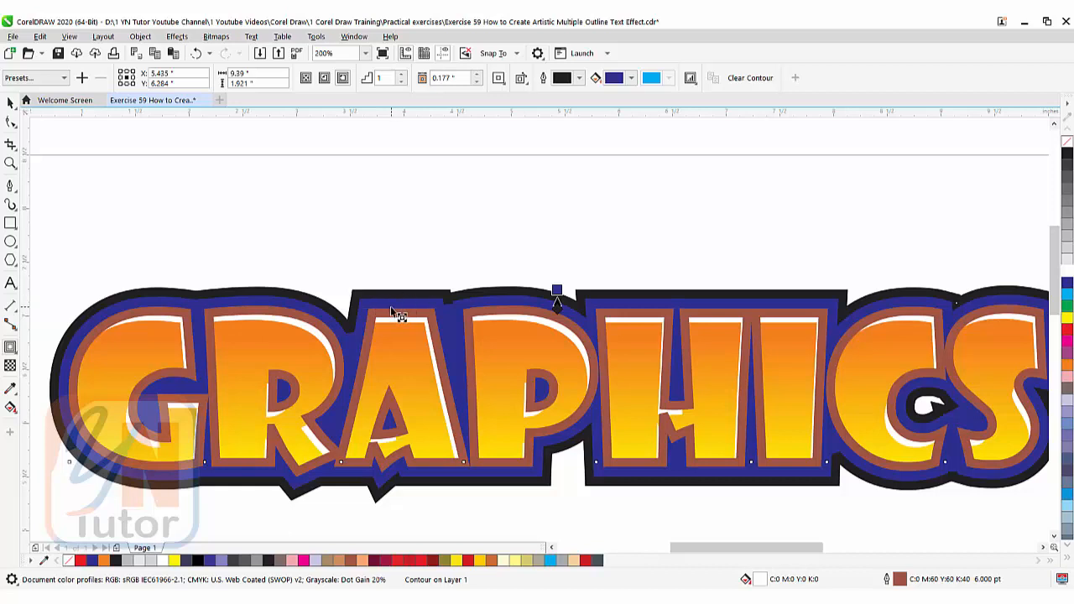
mouse_move(453, 342)
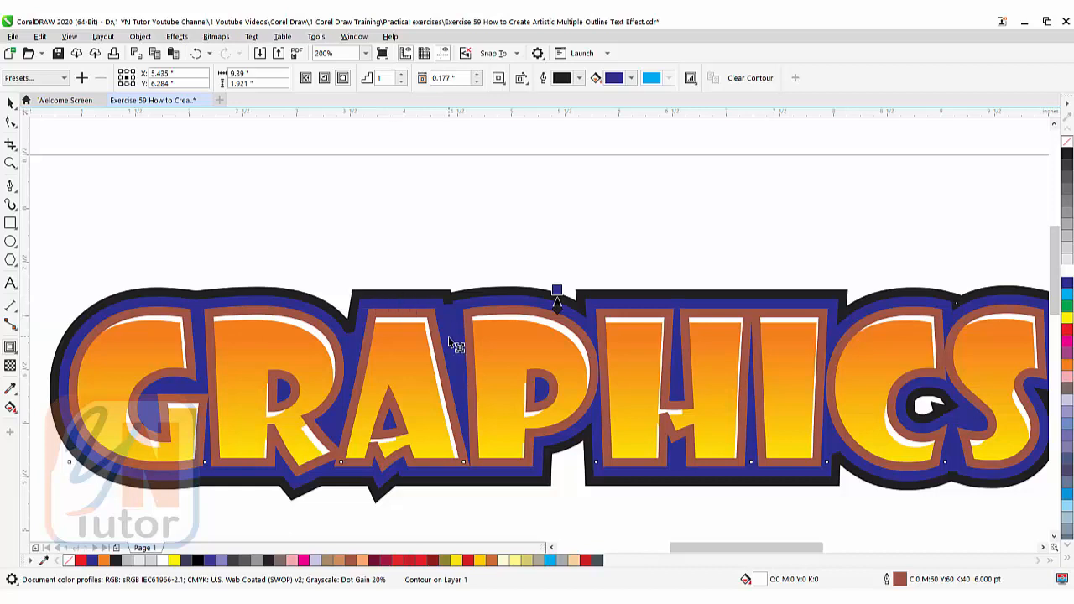
mouse_move(452, 332)
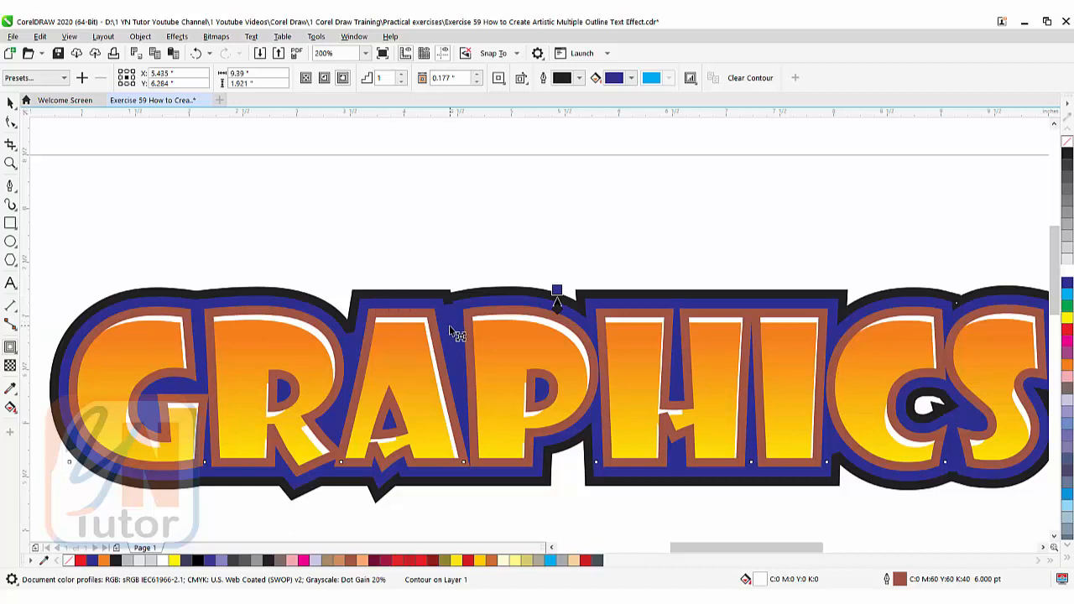
mouse_move(416, 298)
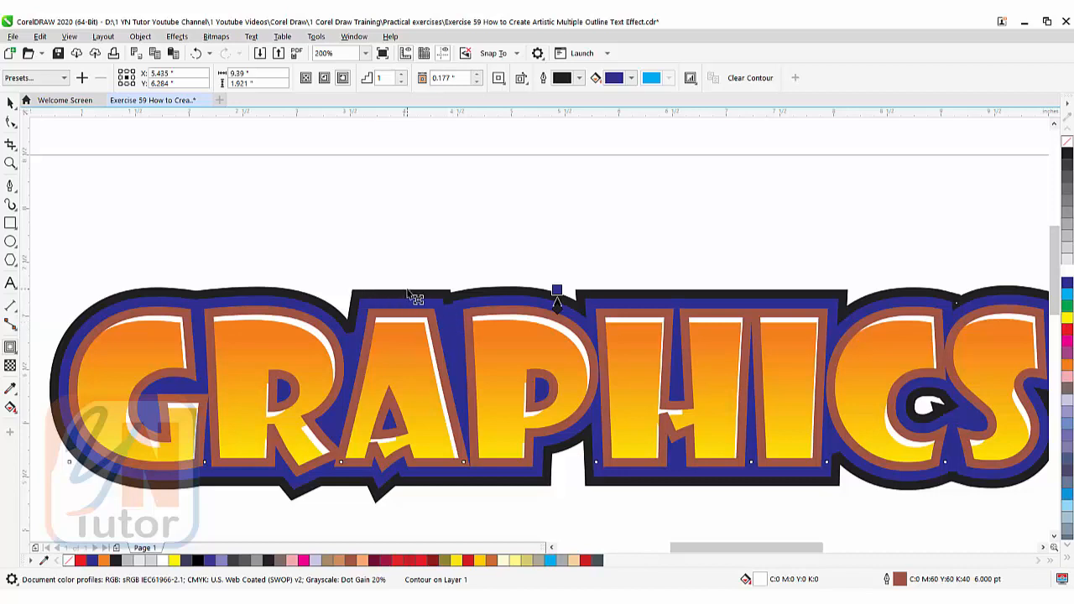
mouse_move(638, 294)
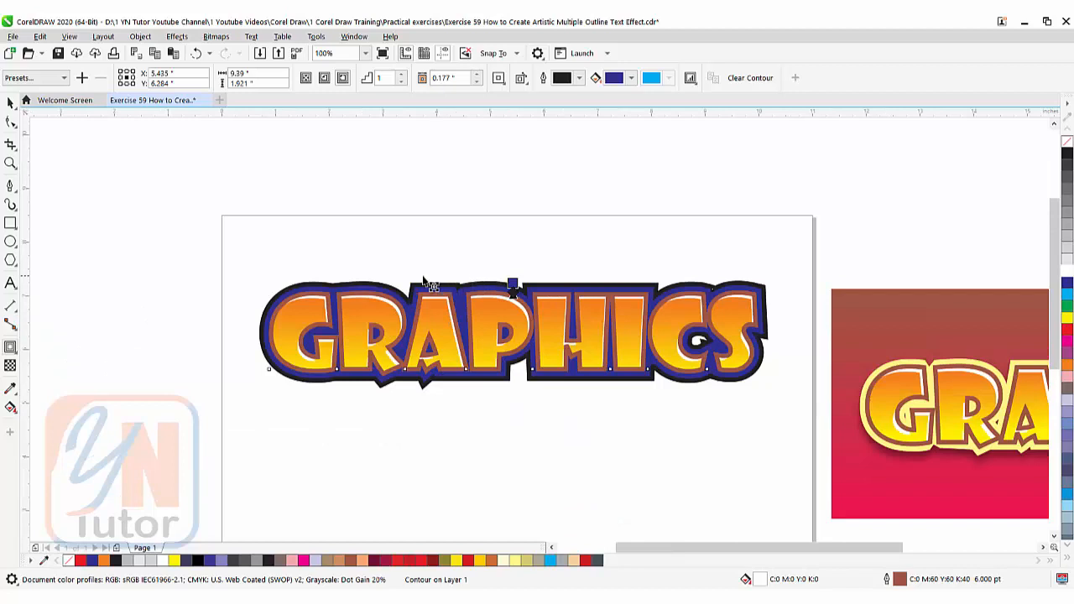
mouse_move(944, 183)
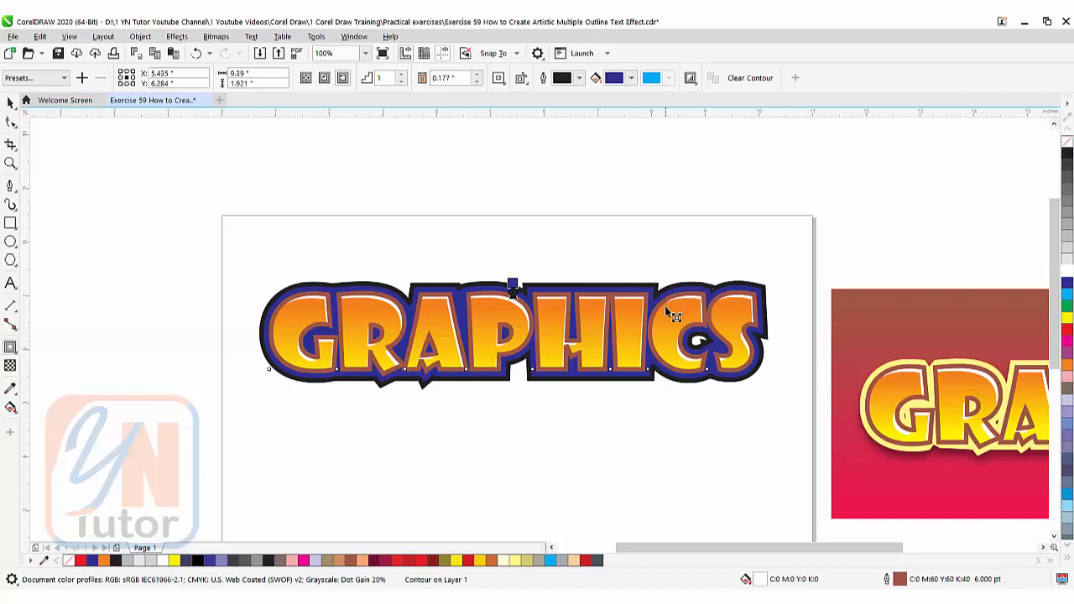
mouse_move(667, 315)
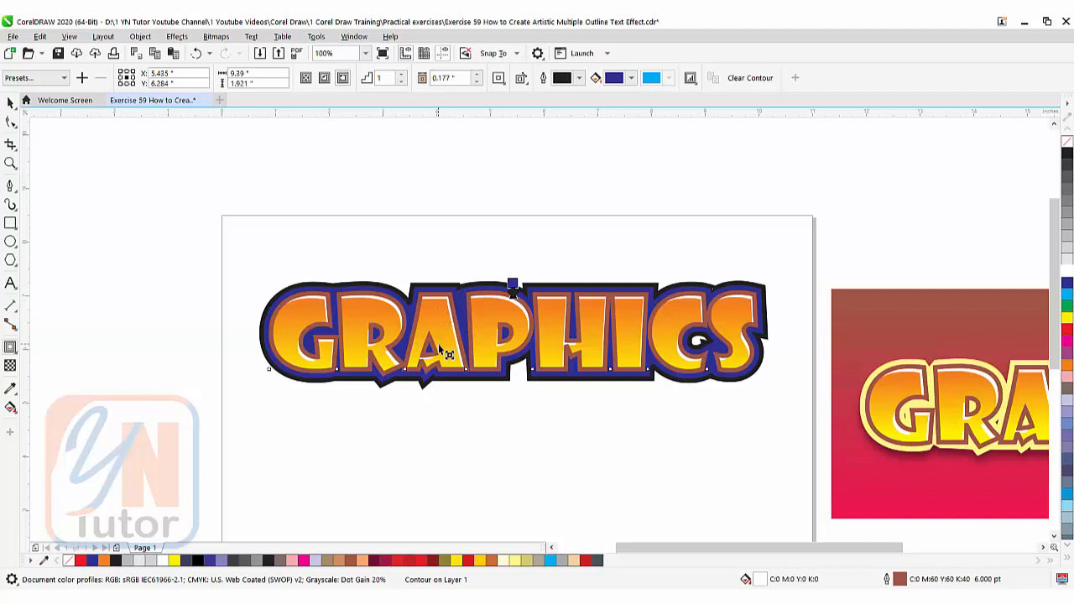
mouse_move(474, 281)
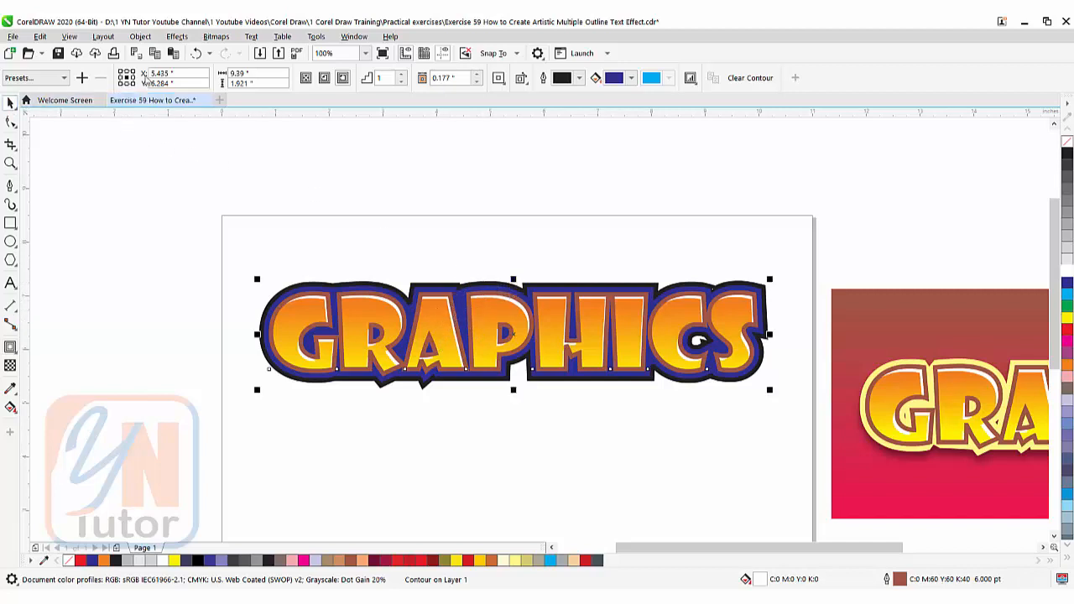
Step: Break the blue contour apart from the text via the Object menu
click(141, 36)
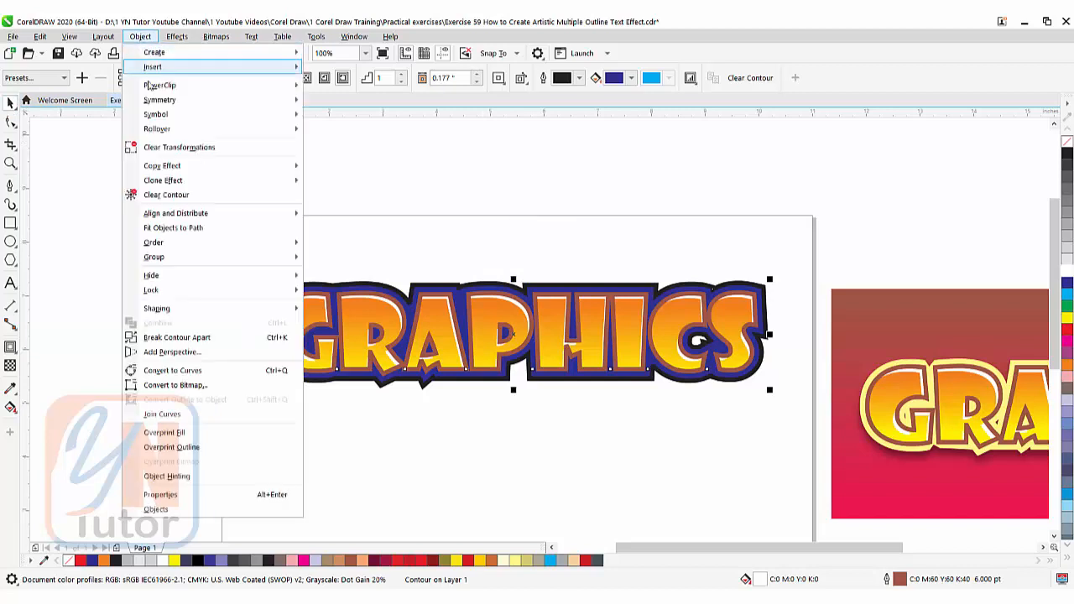
mouse_move(178, 336)
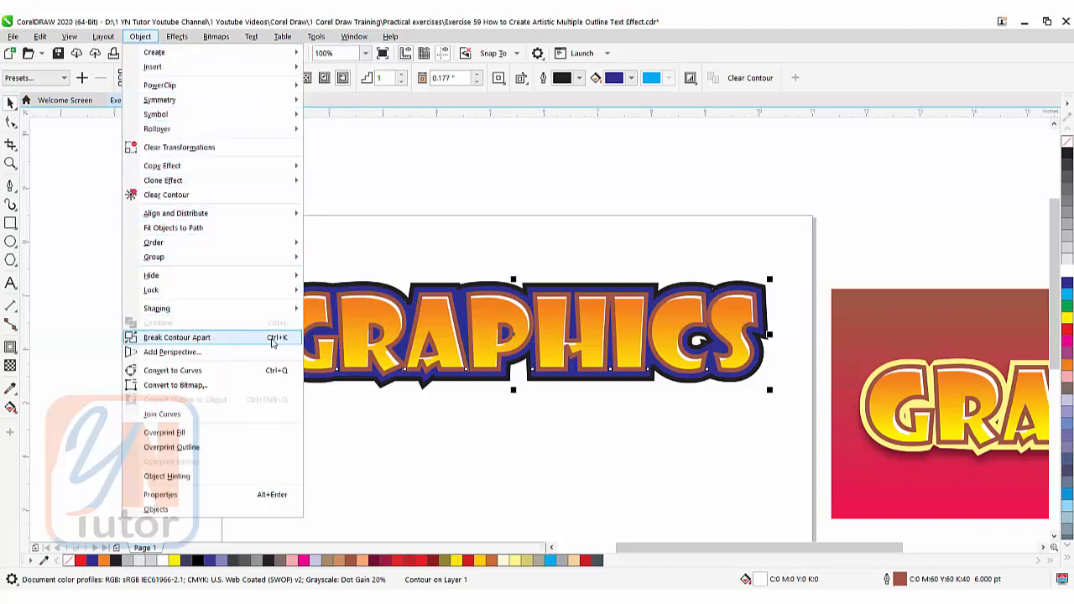
mouse_move(263, 342)
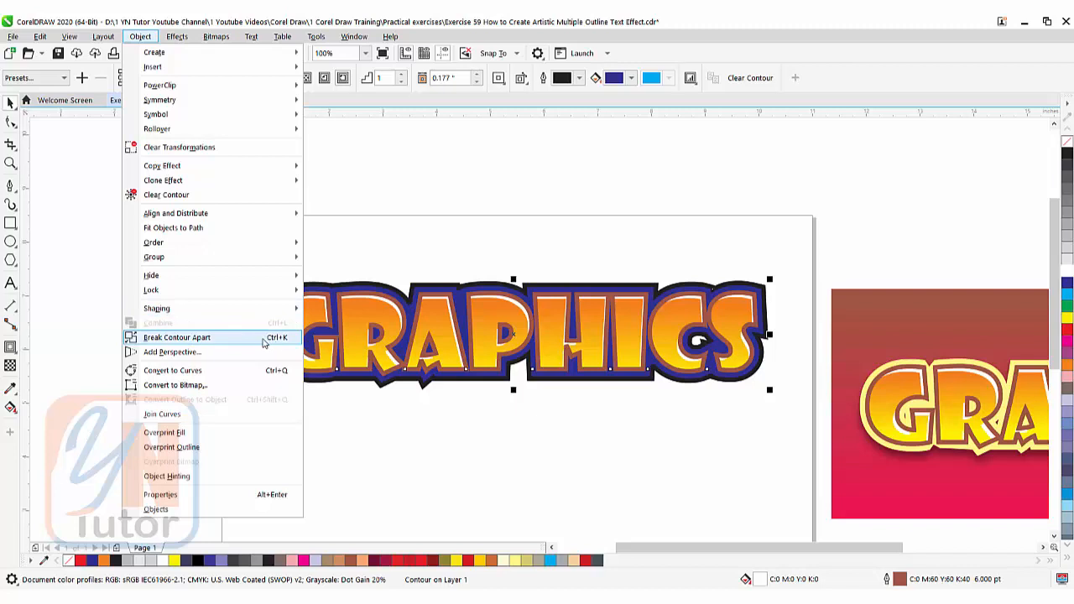
click(177, 338)
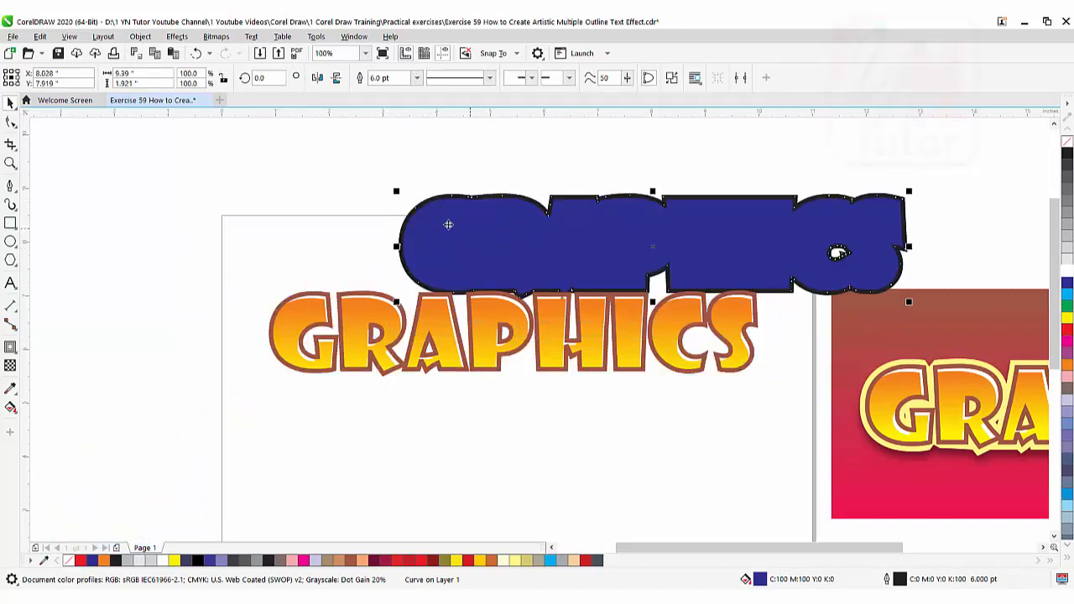
mouse_move(396, 231)
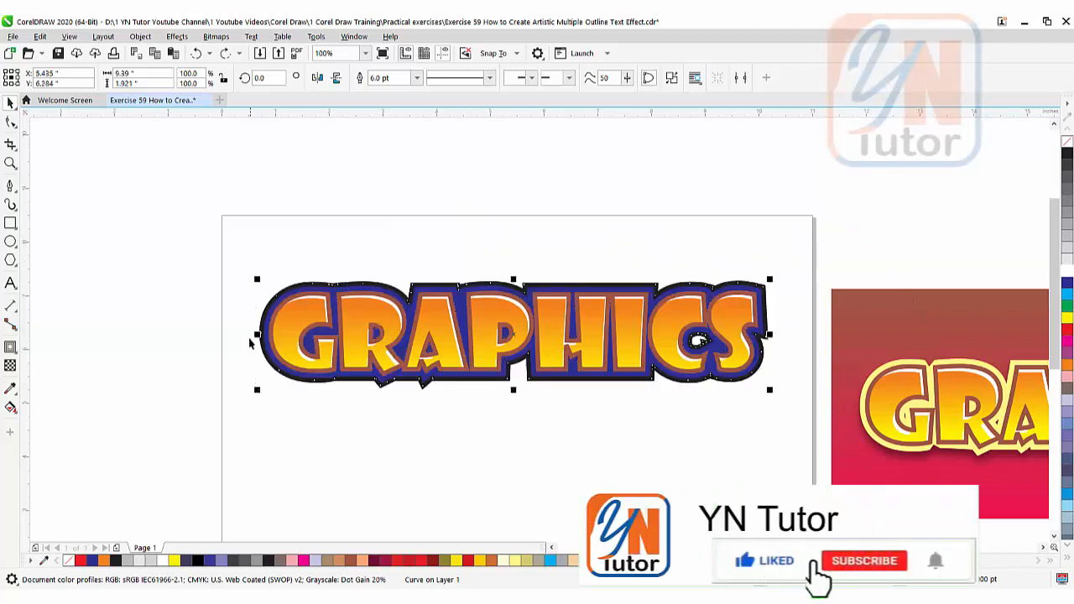
Step: Fill the separated contour with bright yellow from the palette
click(865, 561)
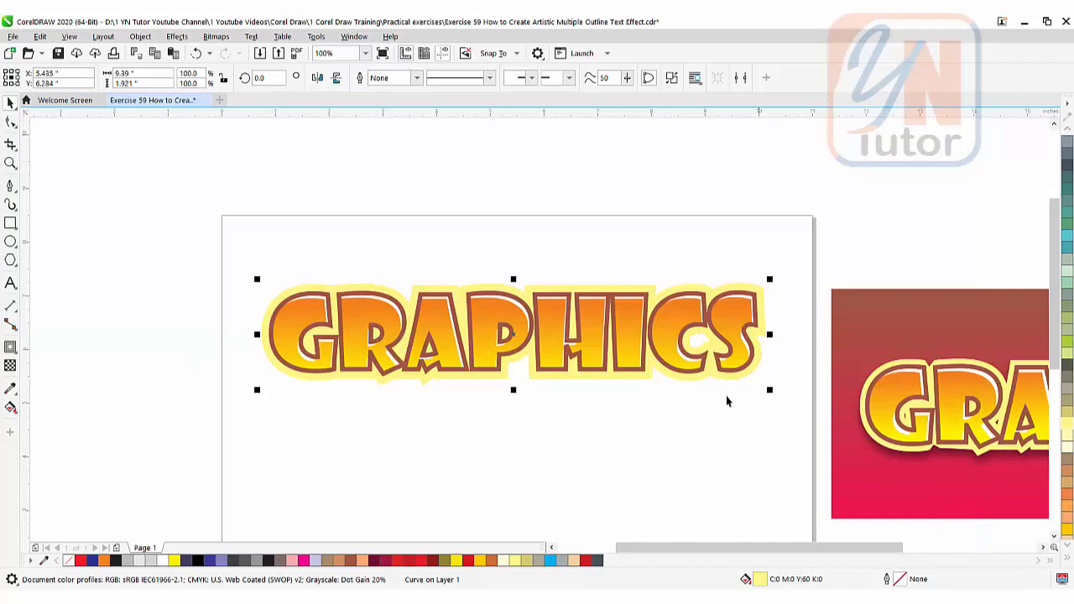
mouse_move(925, 463)
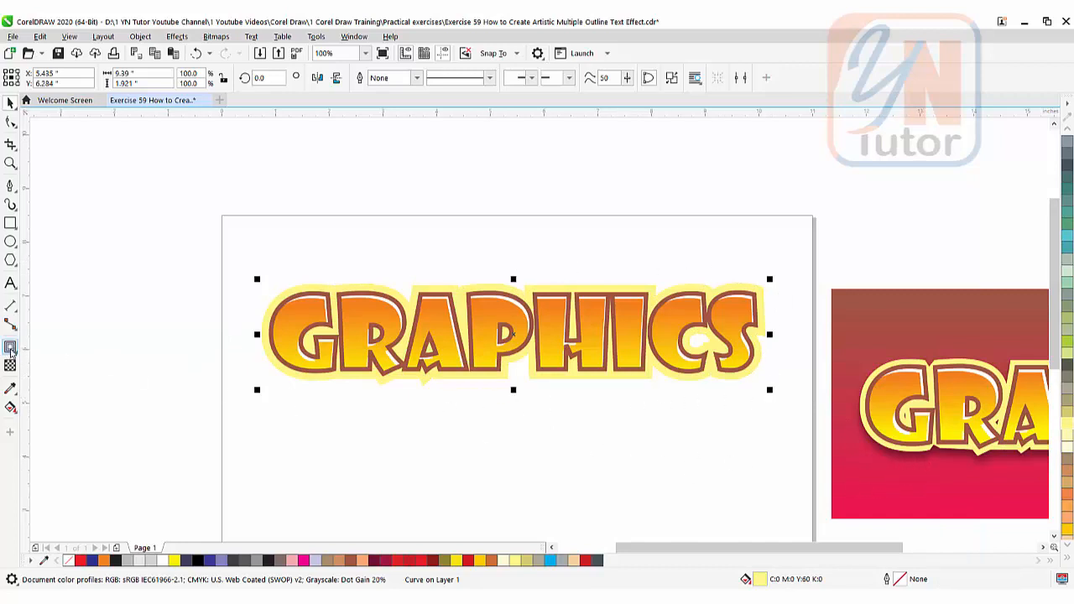
Step: Add a drop shadow beneath the yellow-edged GRAPHICS text
click(11, 348)
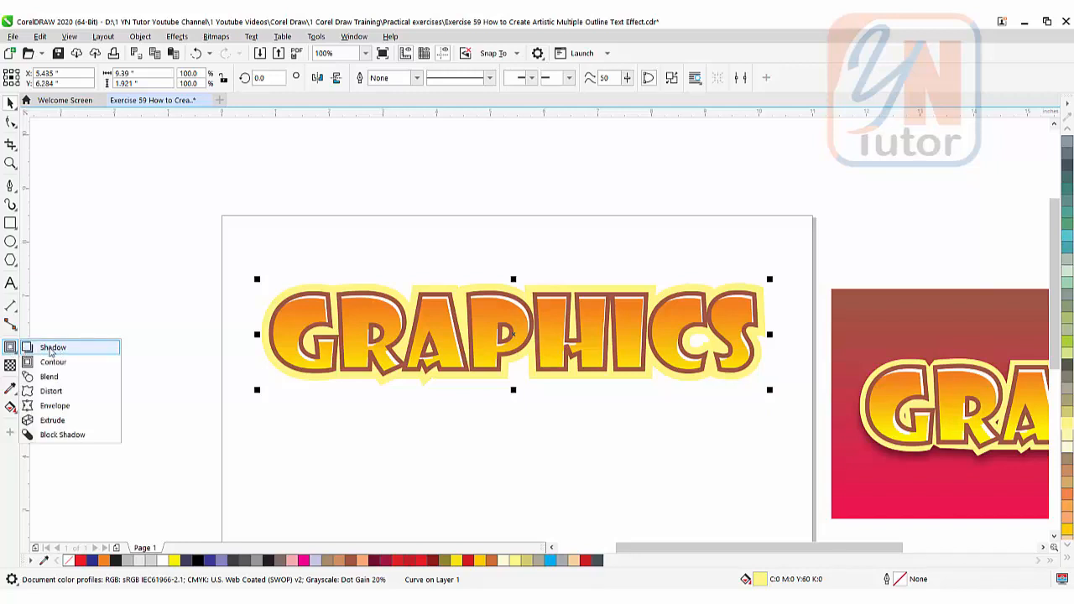
click(52, 348)
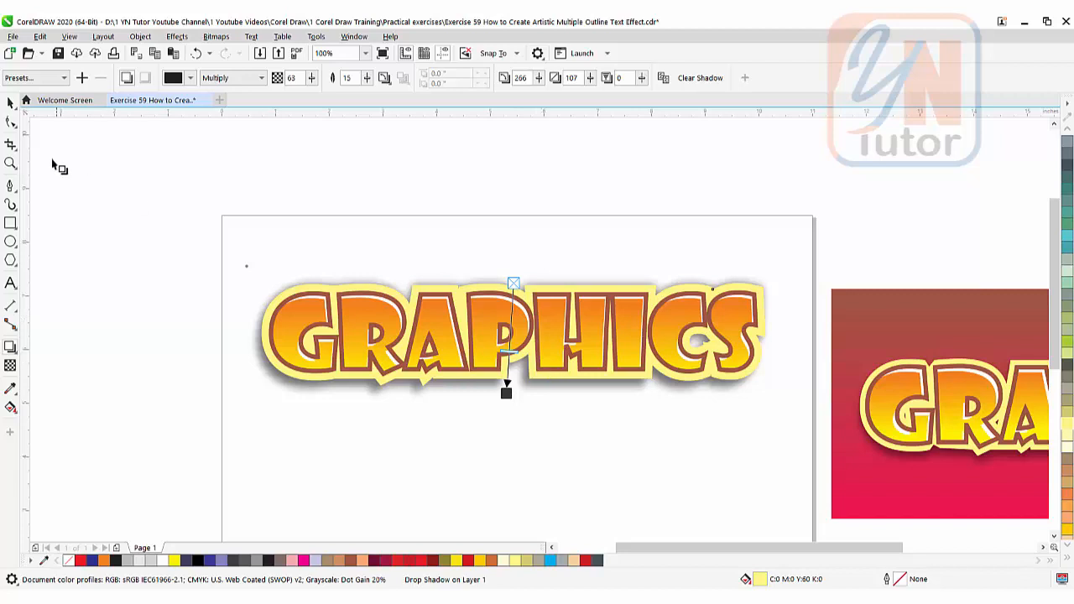
click(611, 402)
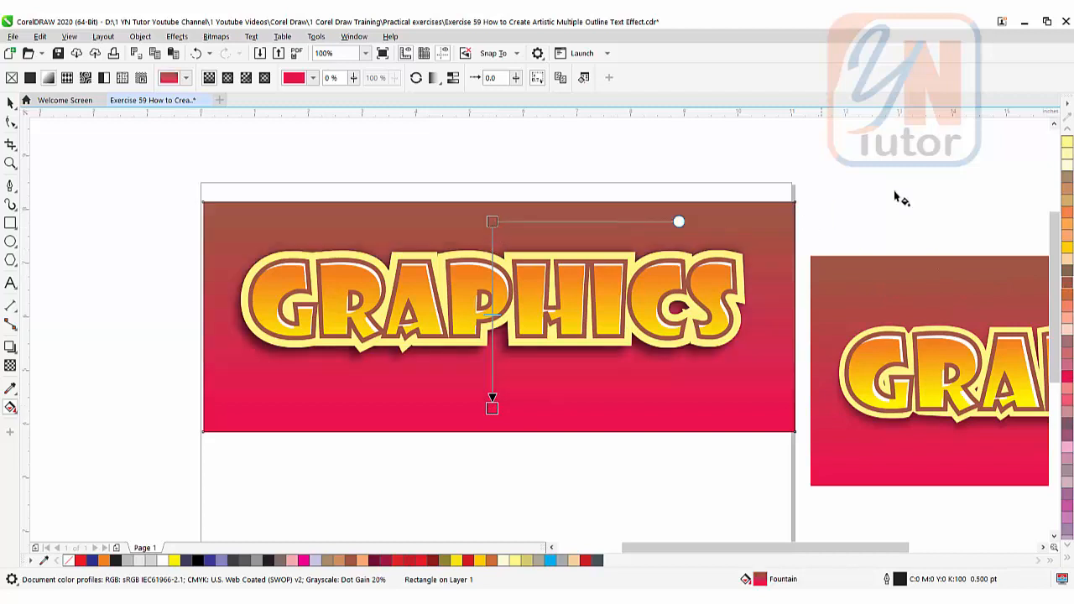
mouse_move(1067, 150)
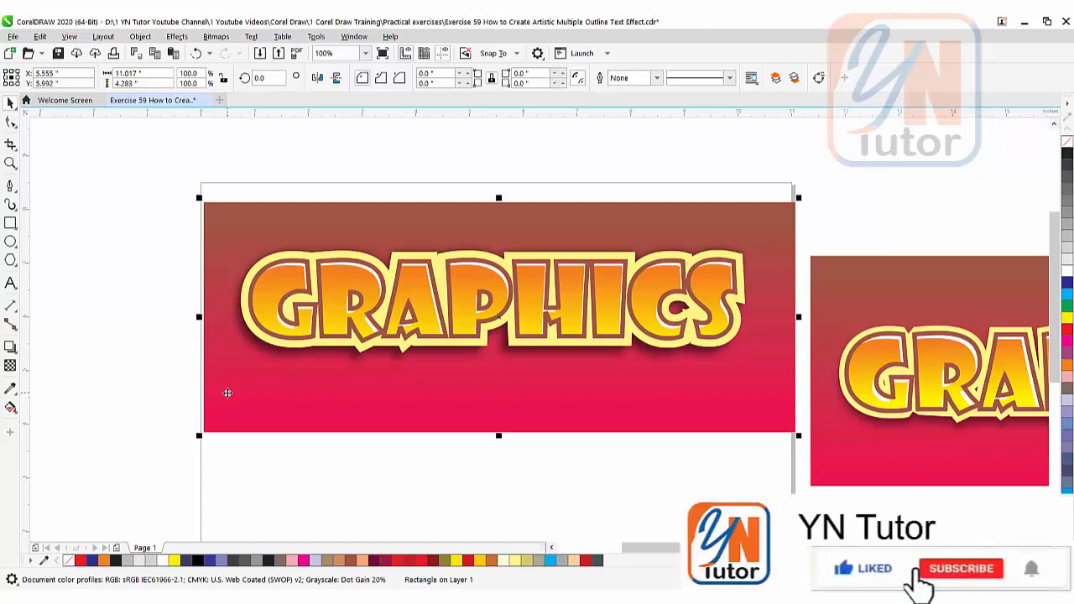
Step: Set the gradient rectangle's outline to None
click(962, 569)
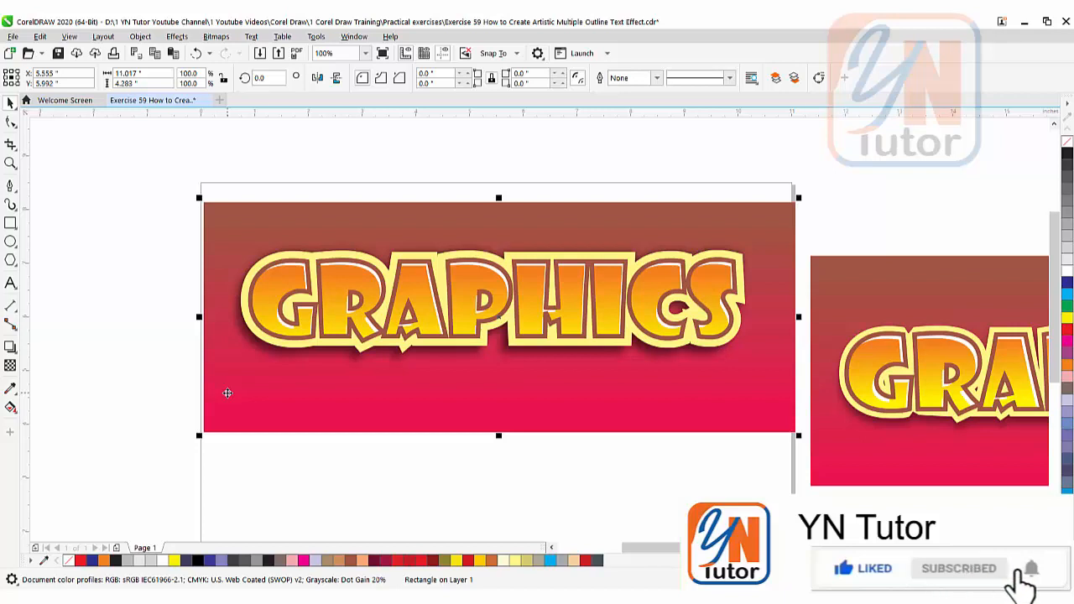